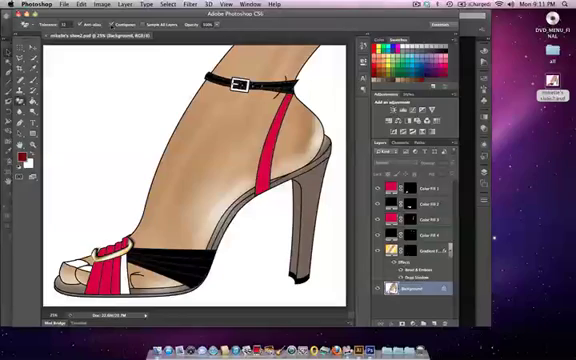
{"action": "mouse_move", "coordinate": [108, 100]}
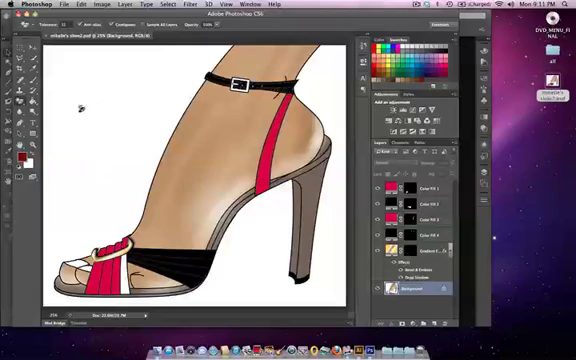
{"action": "mouse_move", "coordinate": [258, 242]}
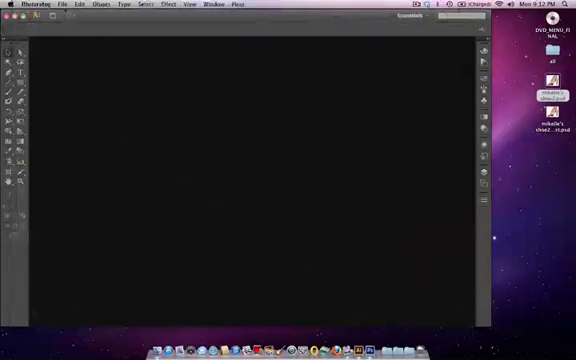
Create a new blank Illustrator document from the File menu.
{"action": "left_click", "coordinate": [67, 5]}
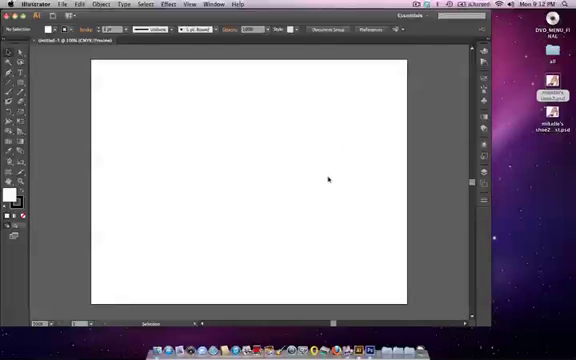
{"action": "mouse_move", "coordinate": [329, 184]}
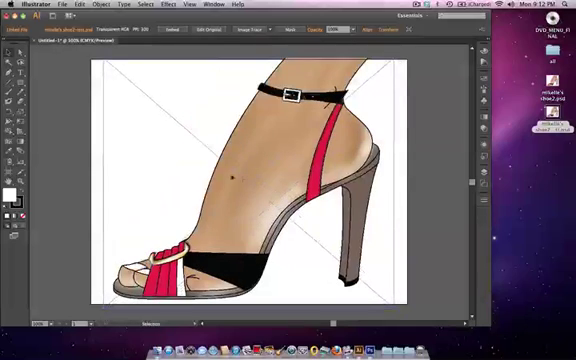
Place the Photoshop shoe painting onto the artboard via File > Place.
{"action": "left_click", "coordinate": [66, 4]}
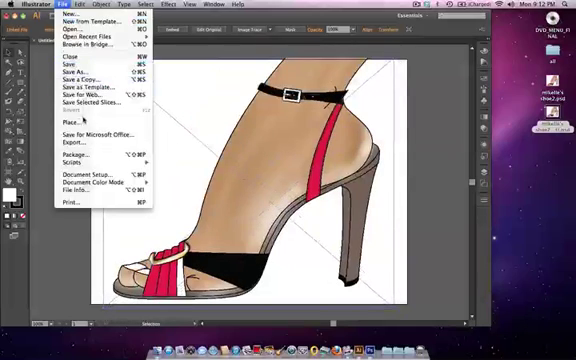
{"action": "left_click", "coordinate": [70, 121]}
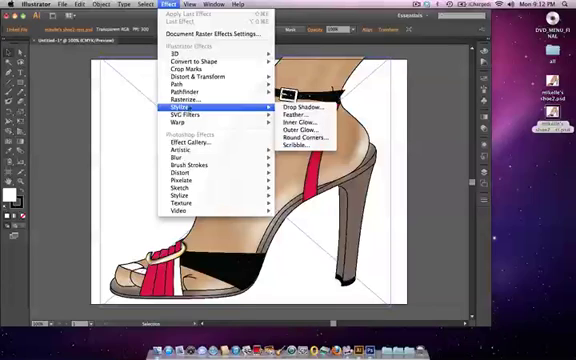
{"action": "mouse_move", "coordinate": [305, 117]}
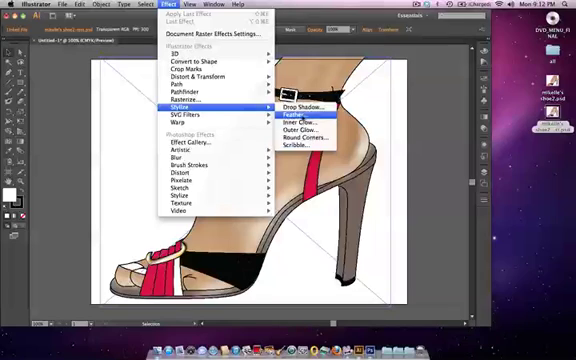
Apply Stylize > Feather with a small radius to the shoe image.
{"action": "left_click", "coordinate": [289, 109]}
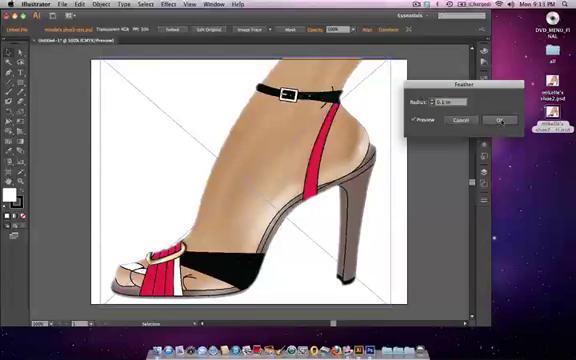
{"action": "left_click", "coordinate": [500, 120]}
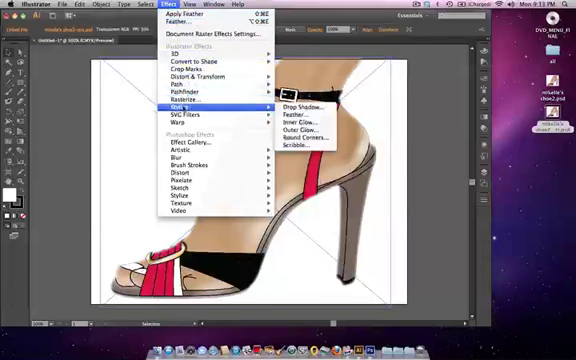
{"action": "mouse_move", "coordinate": [310, 105]}
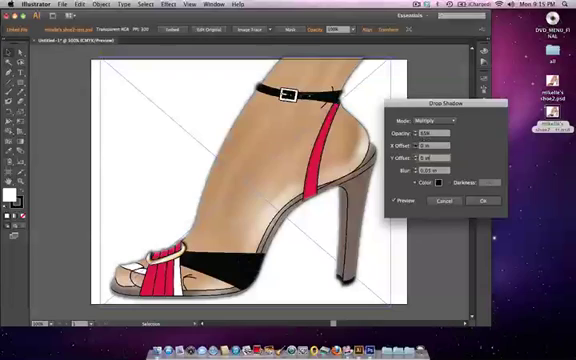
Confirm the Multiply drop shadow with low opacity, zero offset and small blur.
{"action": "left_click", "coordinate": [432, 144]}
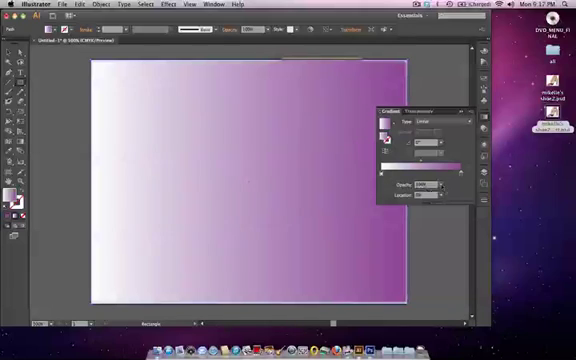
Show the Arrange options in the gradient rectangle's context menu.
{"action": "left_click", "coordinate": [456, 185]}
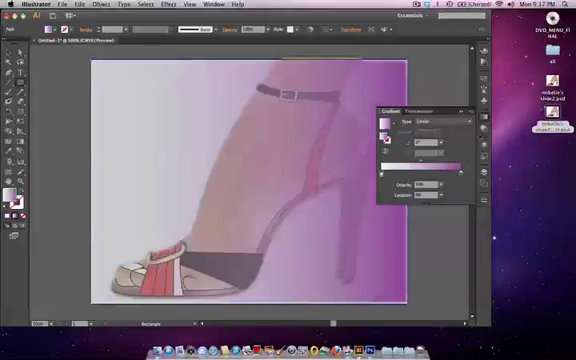
{"action": "left_click", "coordinate": [421, 110]}
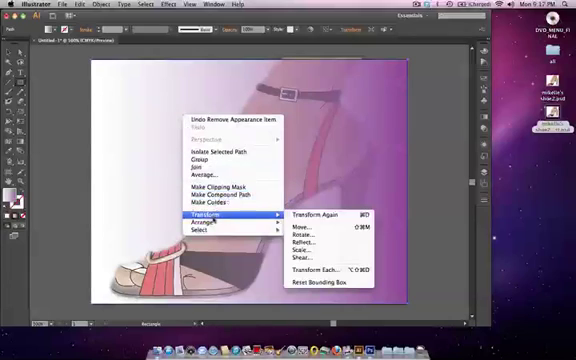
{"action": "mouse_move", "coordinate": [206, 225]}
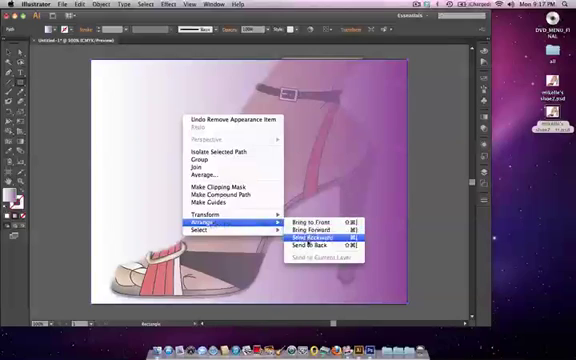
Send the gradient rectangle backward behind the shoe.
{"action": "left_click", "coordinate": [318, 230]}
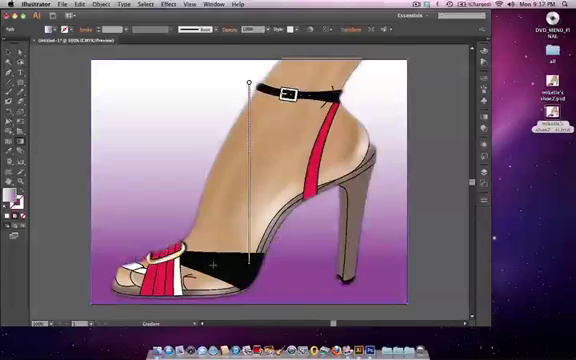
{"action": "mouse_move", "coordinate": [207, 104]}
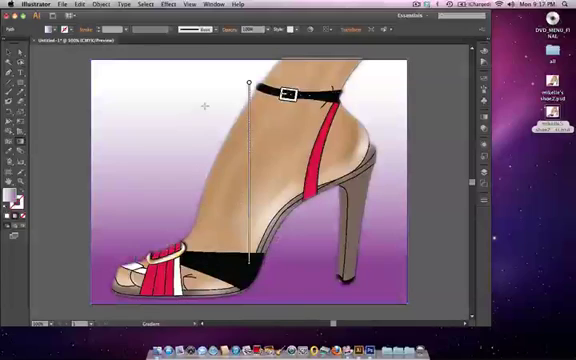